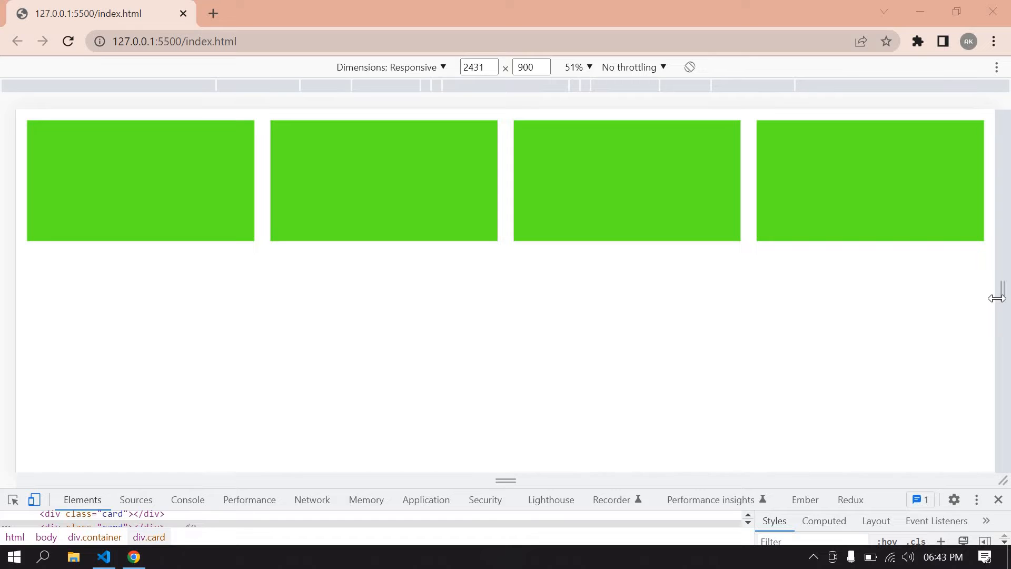
- Narrow the responsive preview from wide to about 980px, then to 682px, watching cards reflow
drag(997, 298, 986, 292)
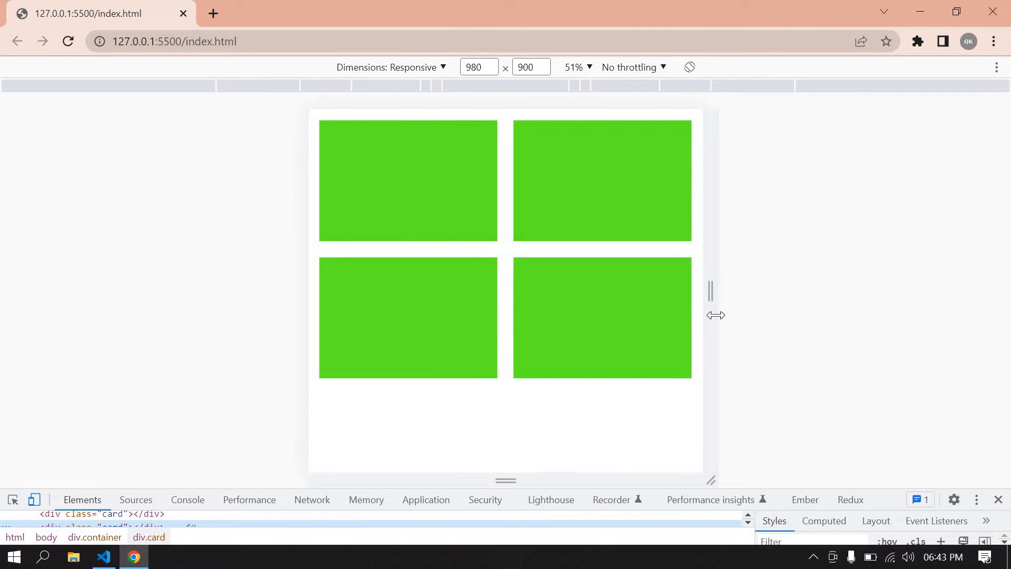
mouse_move(632, 297)
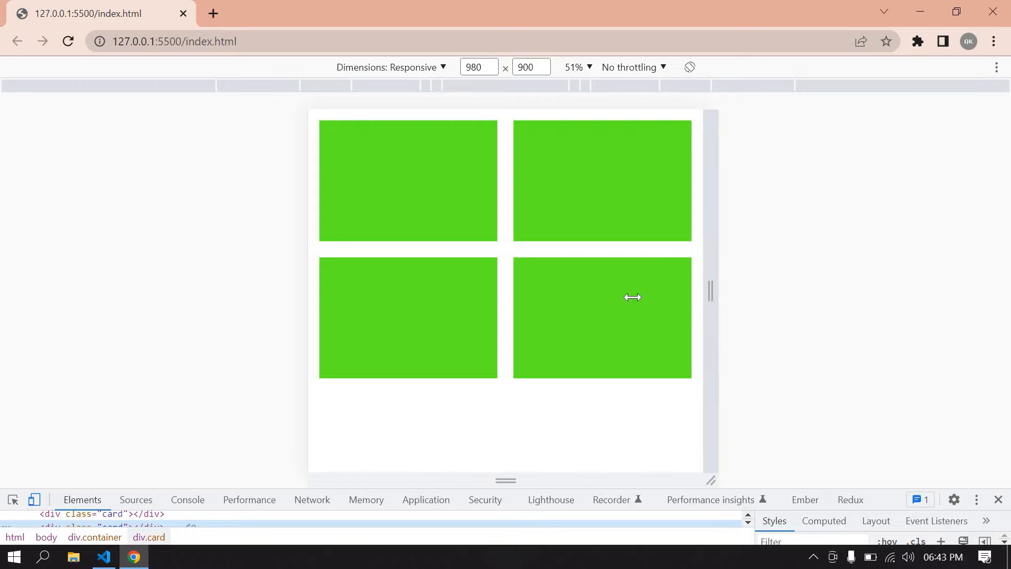
drag(710, 291, 650, 290)
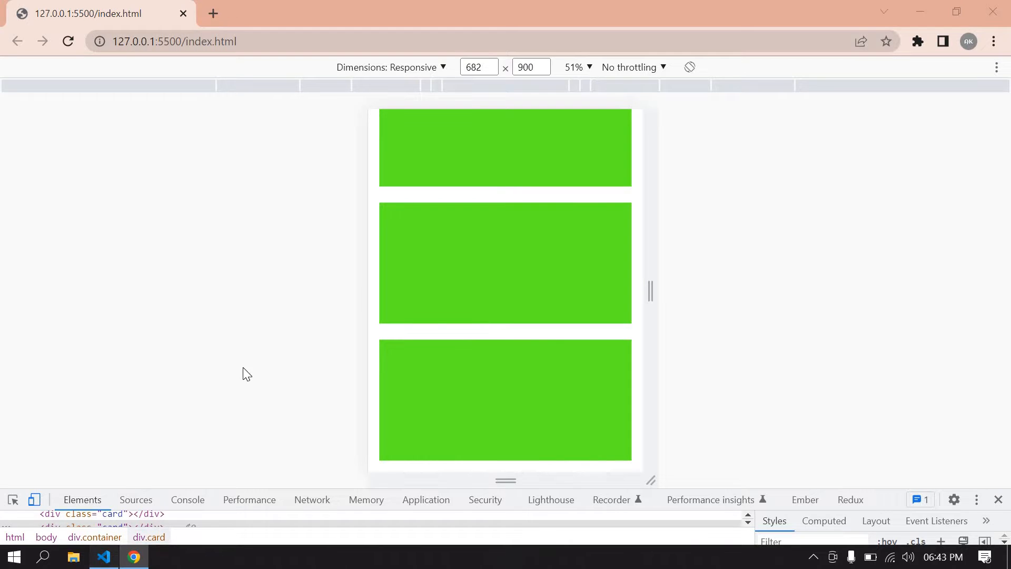
- Add a div.container with four div.card children to index.html's body and save
click(103, 557)
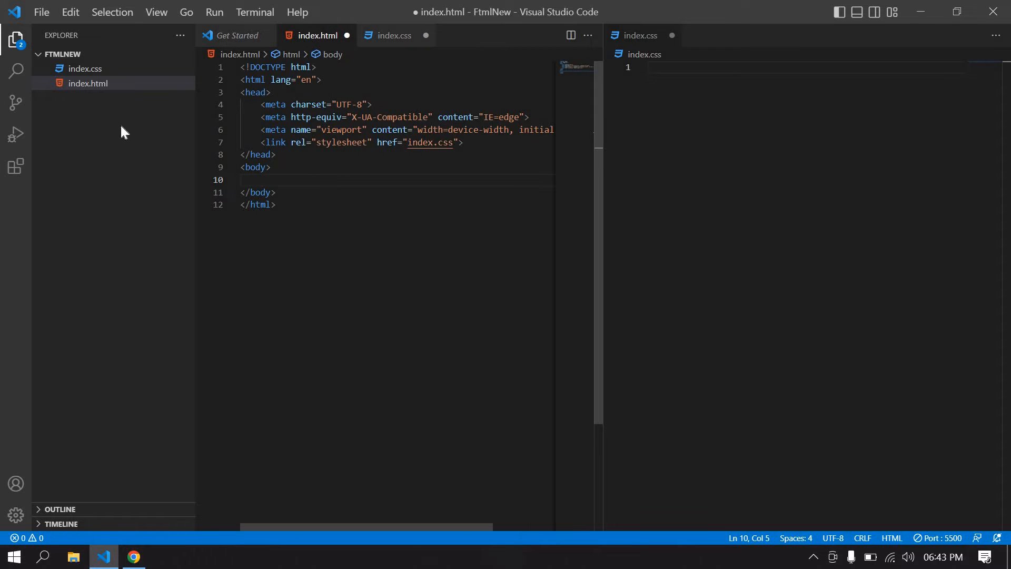
click(16, 39)
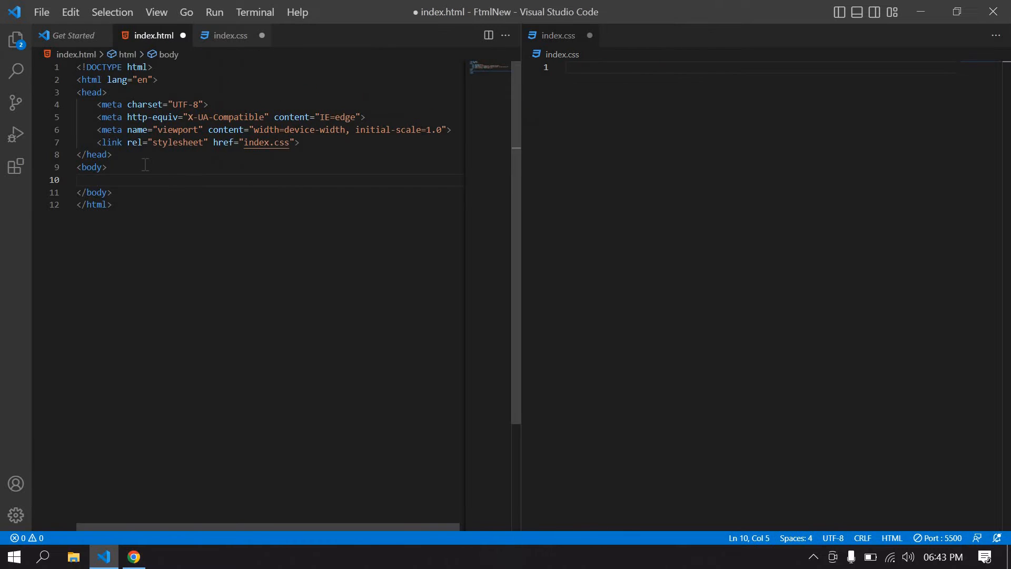
text(<)
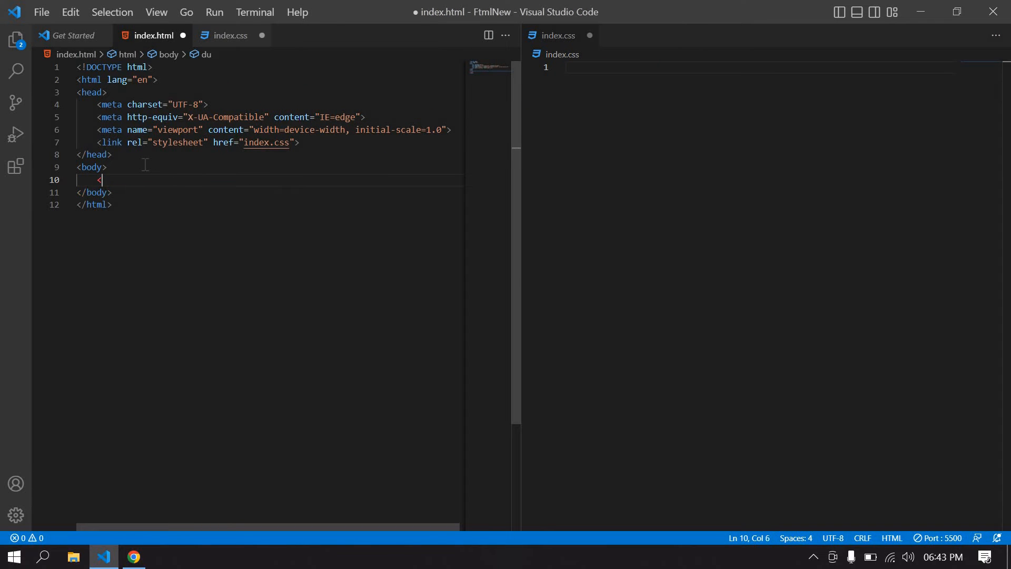
text(div>)
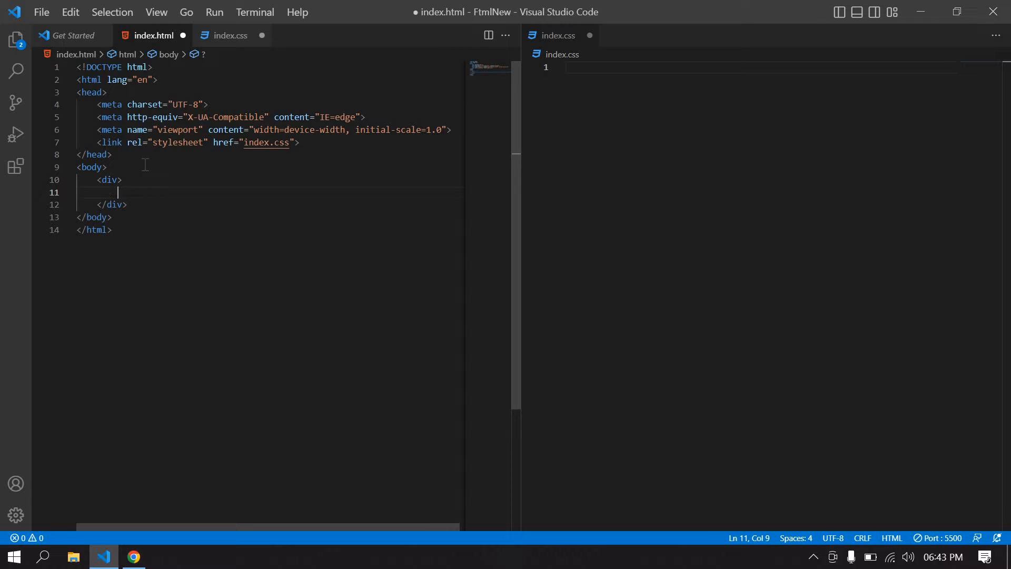
text(c)
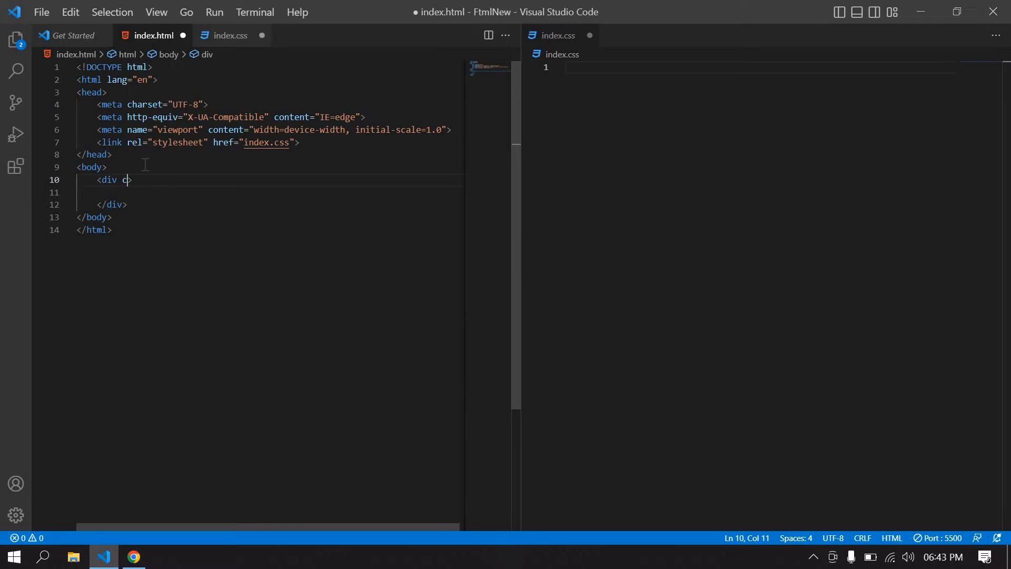
text(class="con)
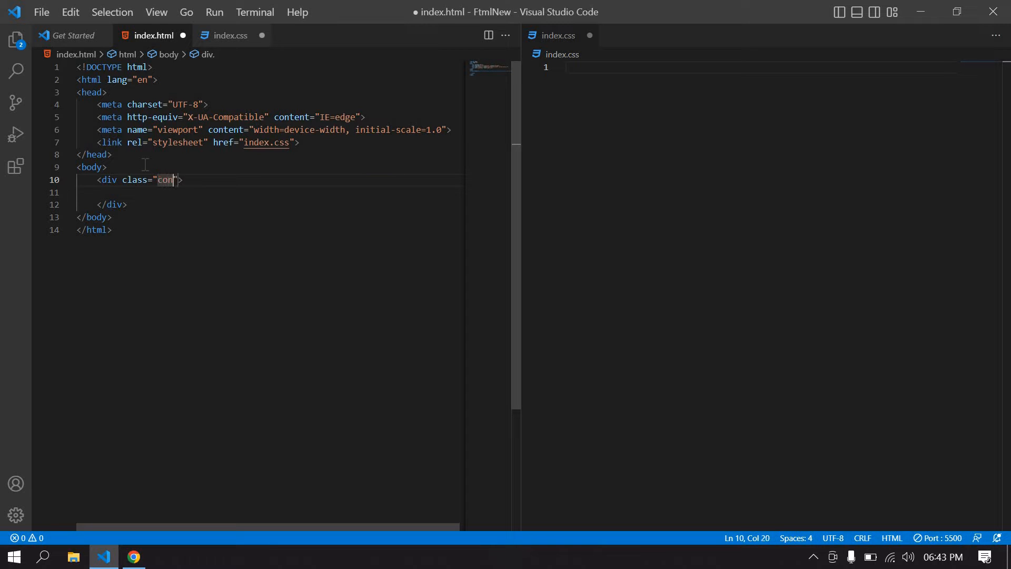
text(tainer)
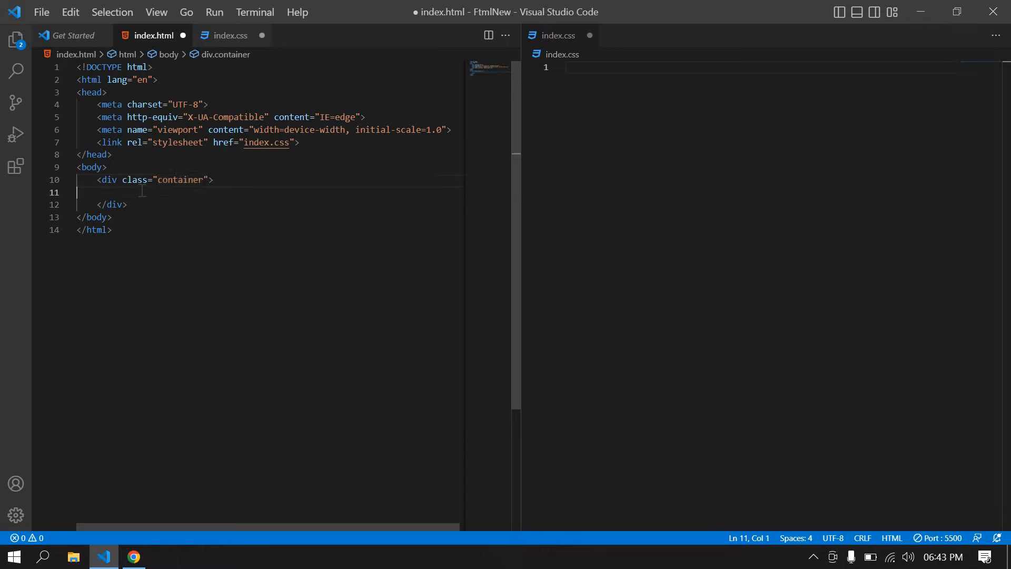
text(<div class="card"></div>)
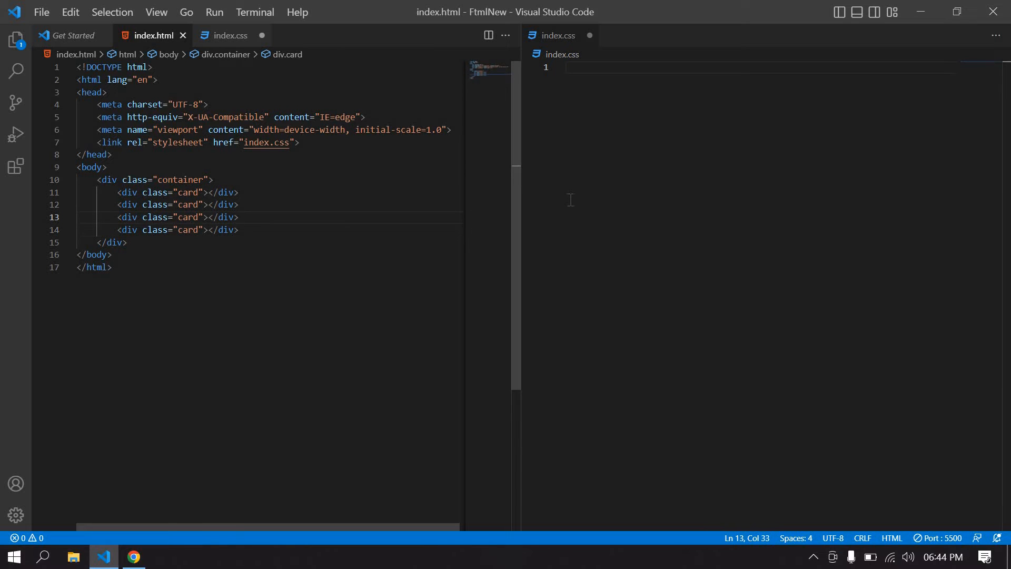
- Write .card with height 300px, green rgb(39, 199, 119) background, margin 20px, then start .container
text(.card)
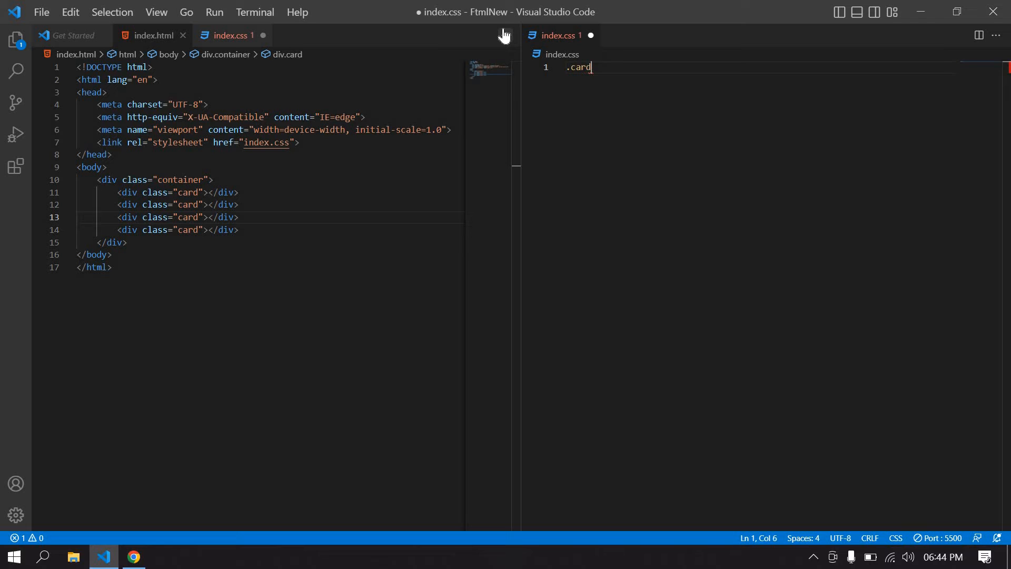
text({)
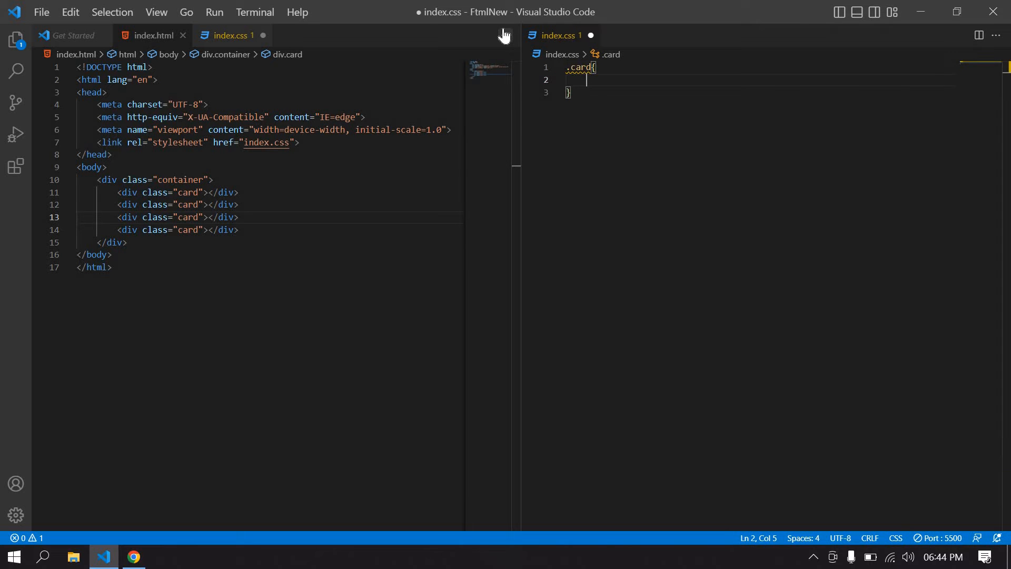
text(height: 3;)
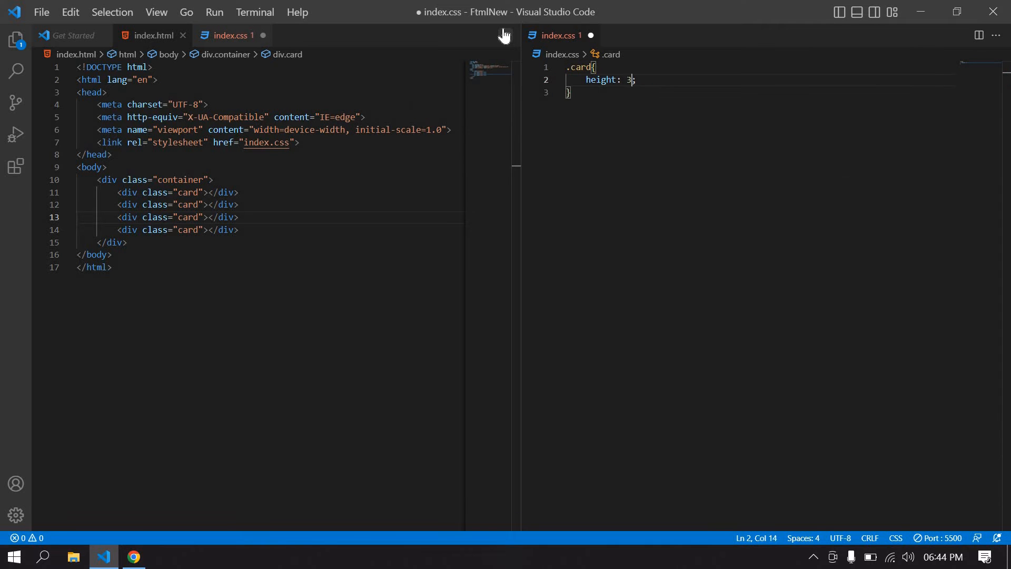
text(background: ;)
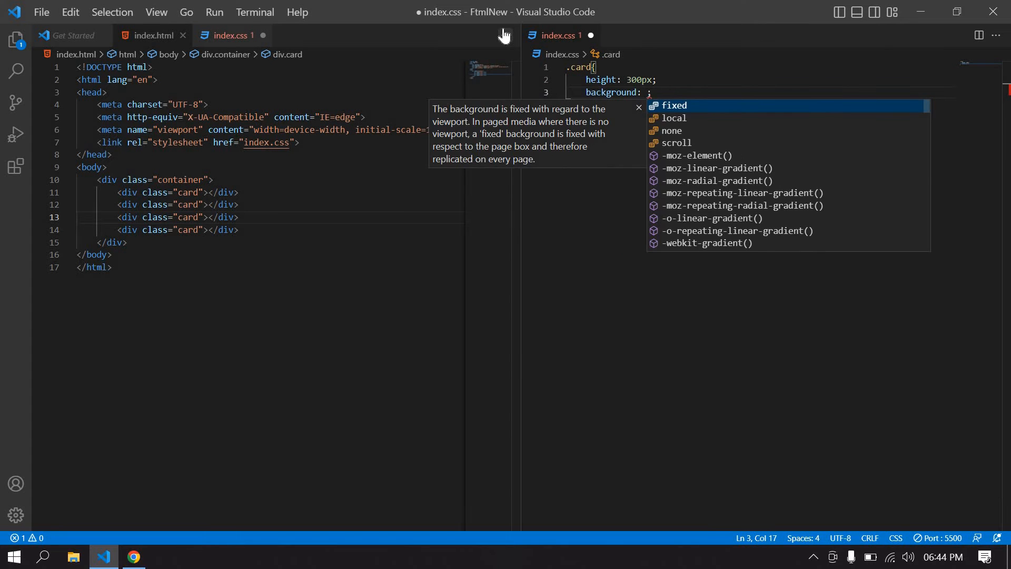
text(green)
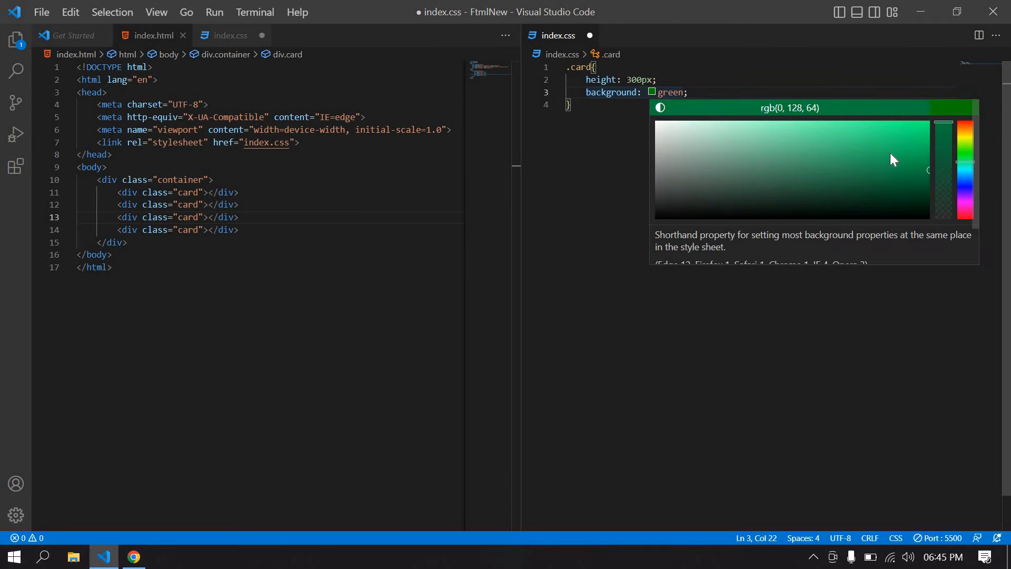
click(894, 161)
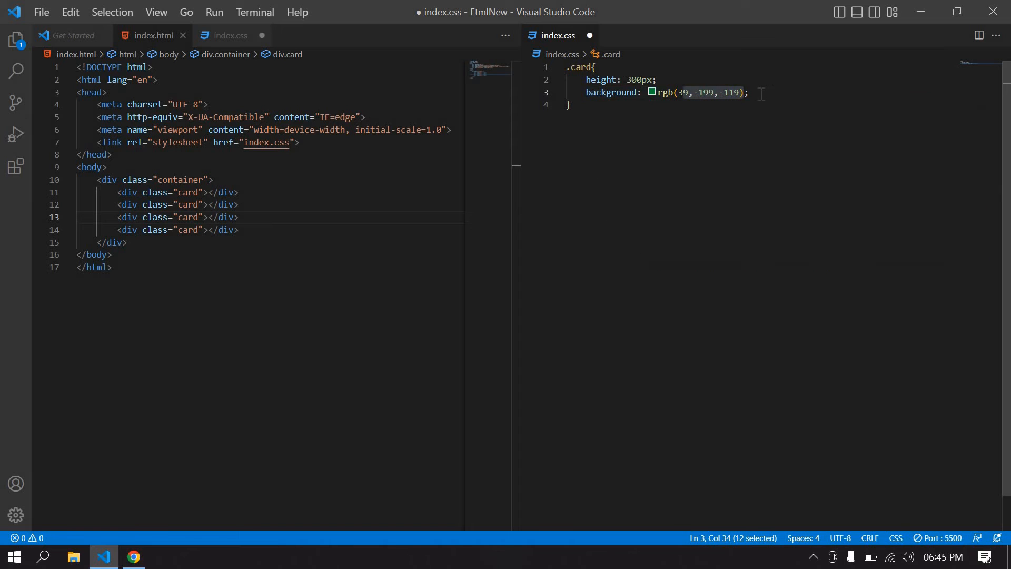
text(margin: 20px;)
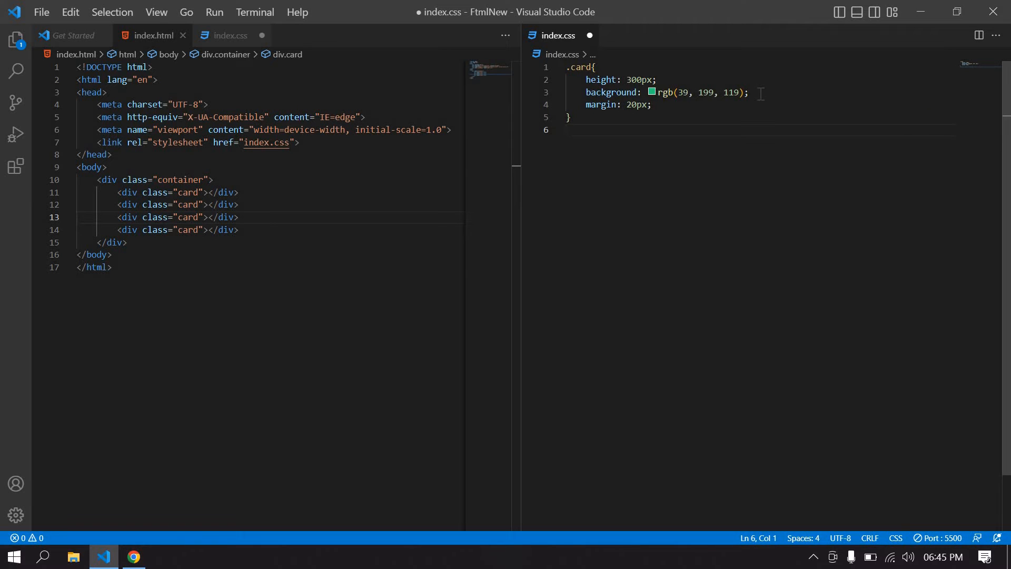
text(.ca)
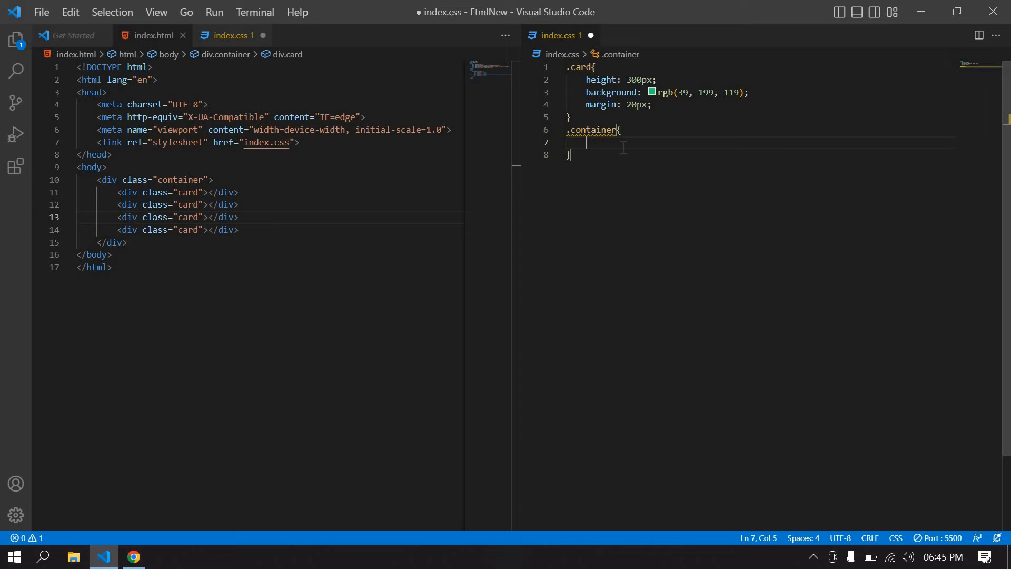
- Give .container display grid with grid-template-columns repeat(4,1fr)
text(display: grid;)
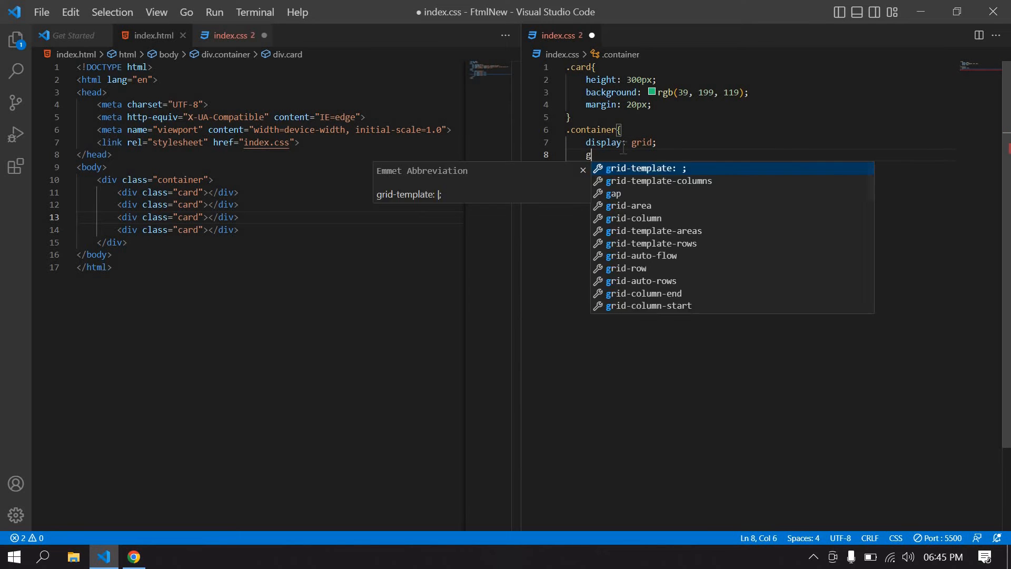
text(rrid)
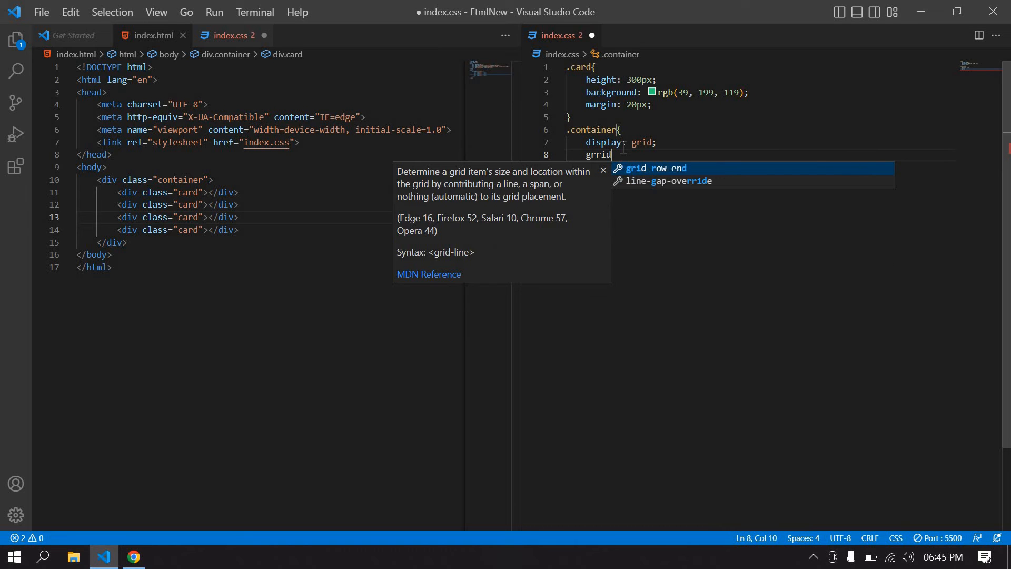
key(Backspace)
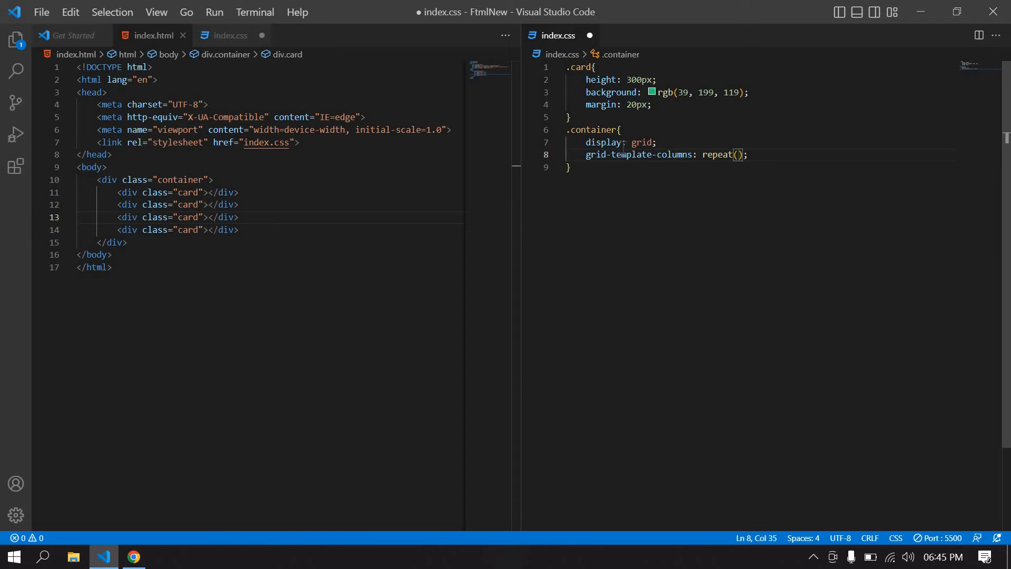
text(4)
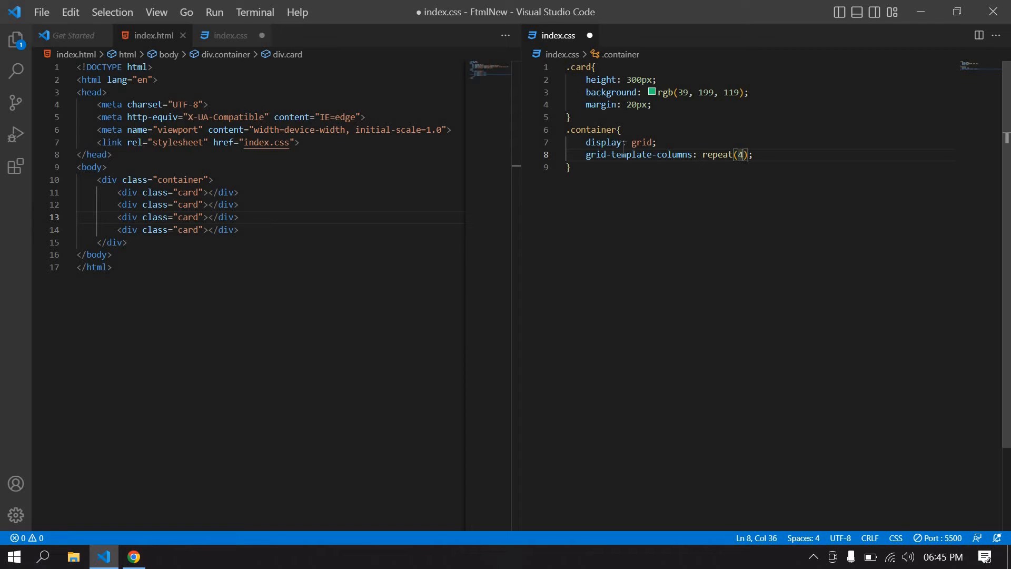
text(,)
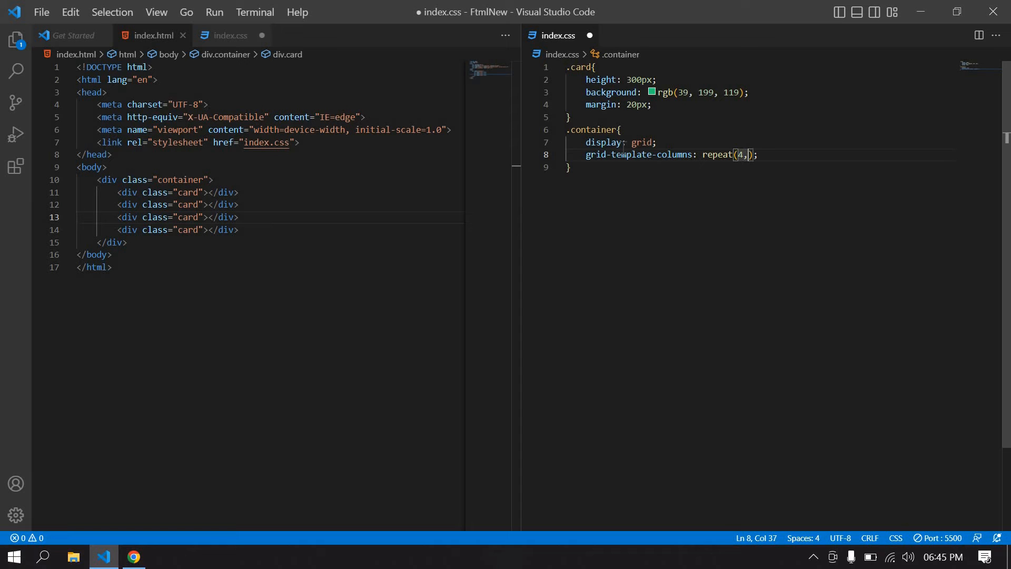
text(1f)
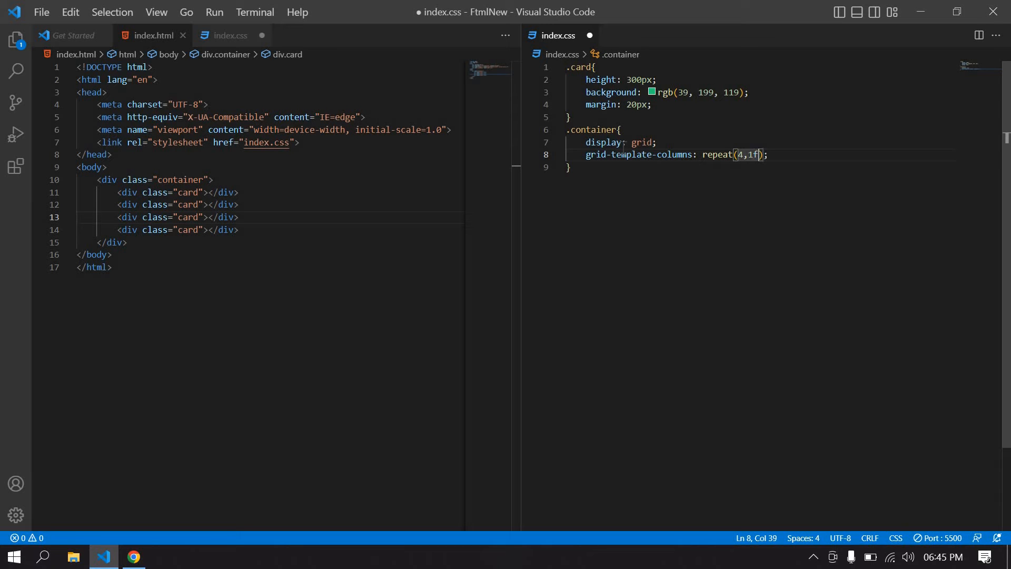
text(r)
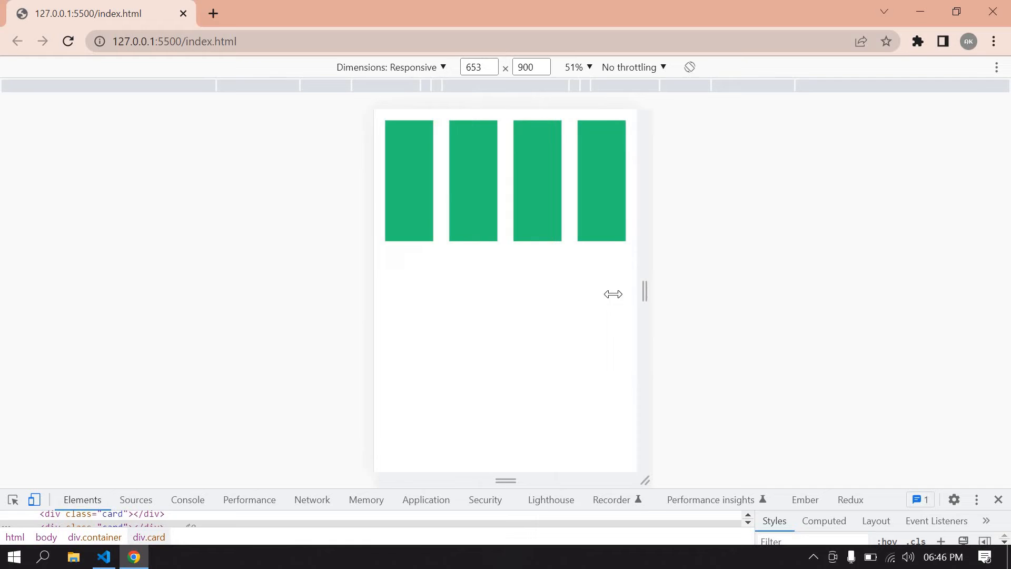
- Resize the Chrome preview width to check the four-column grid at a narrow size
drag(645, 291, 1003, 292)
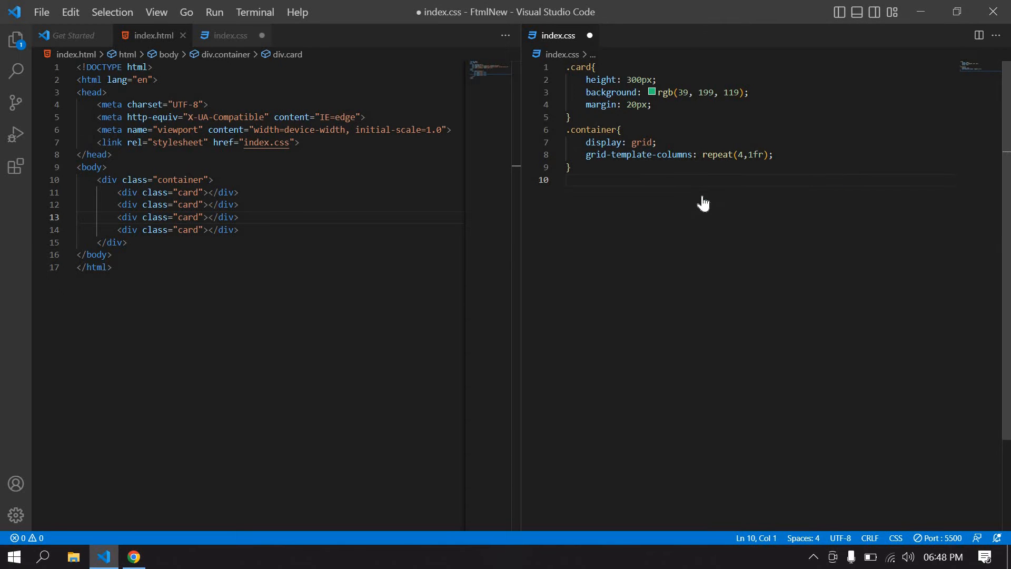
text(@media screen {)
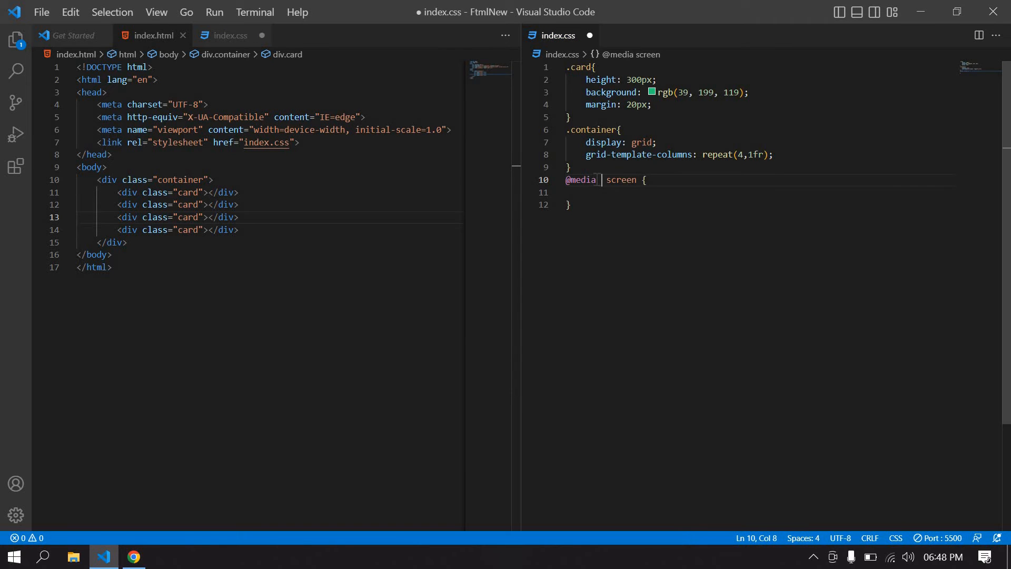
text(only)
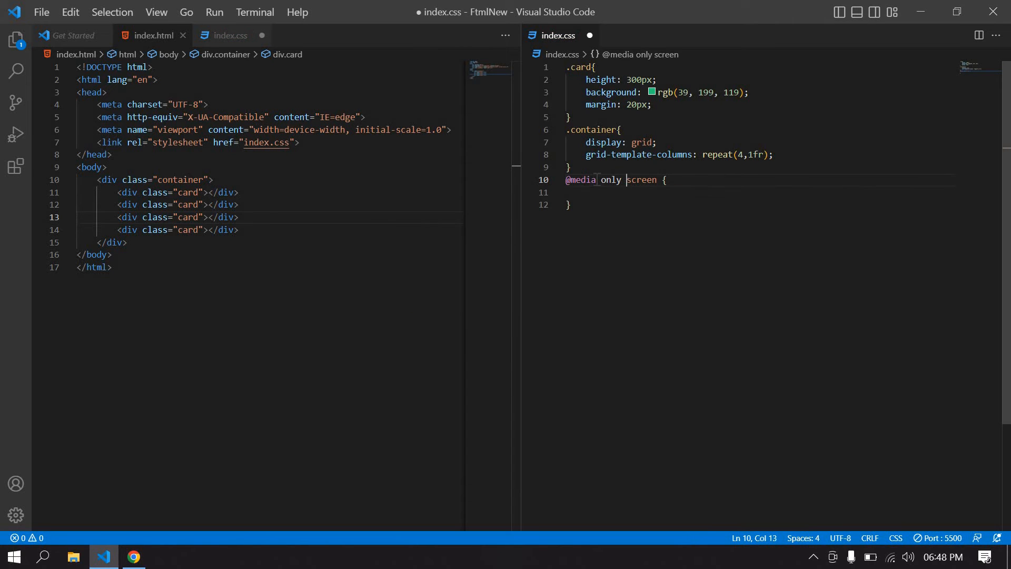
text(and)
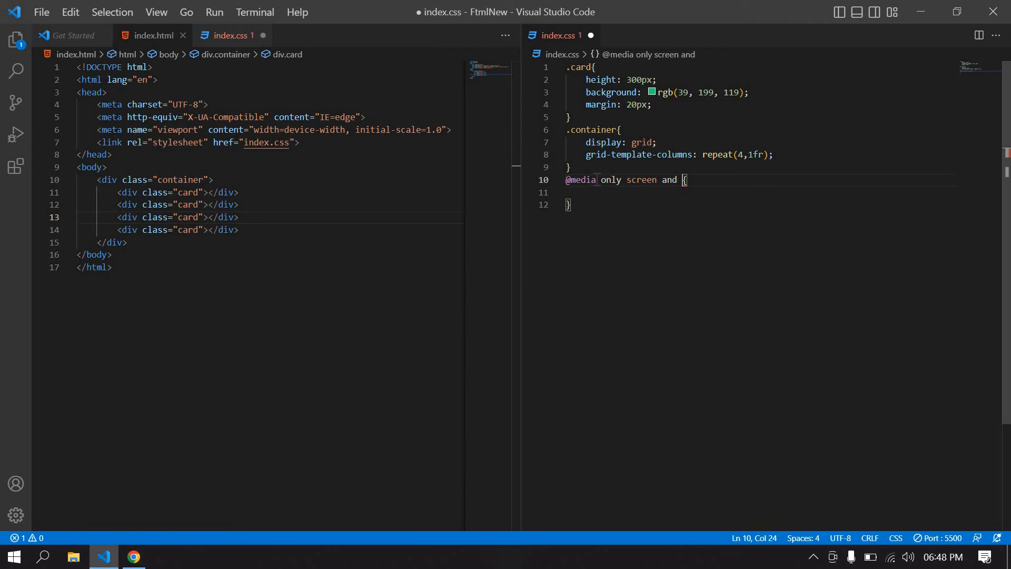
text(())
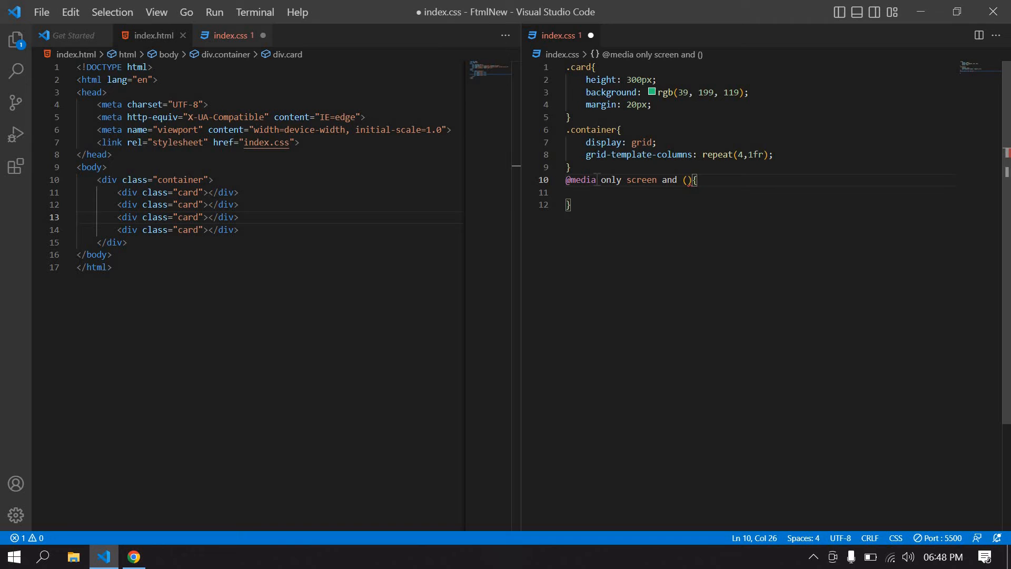
text(max-w)
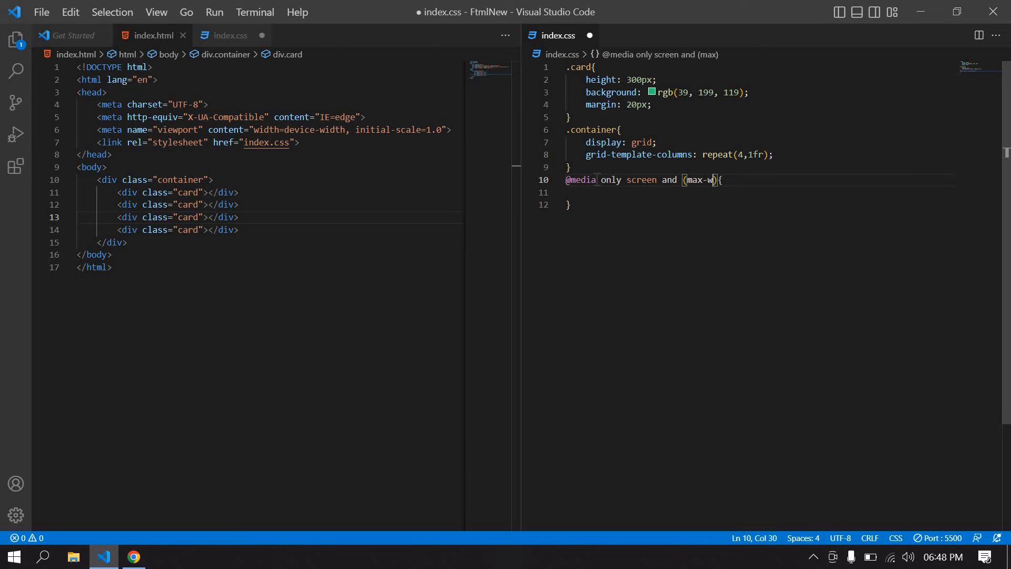
text(idth)
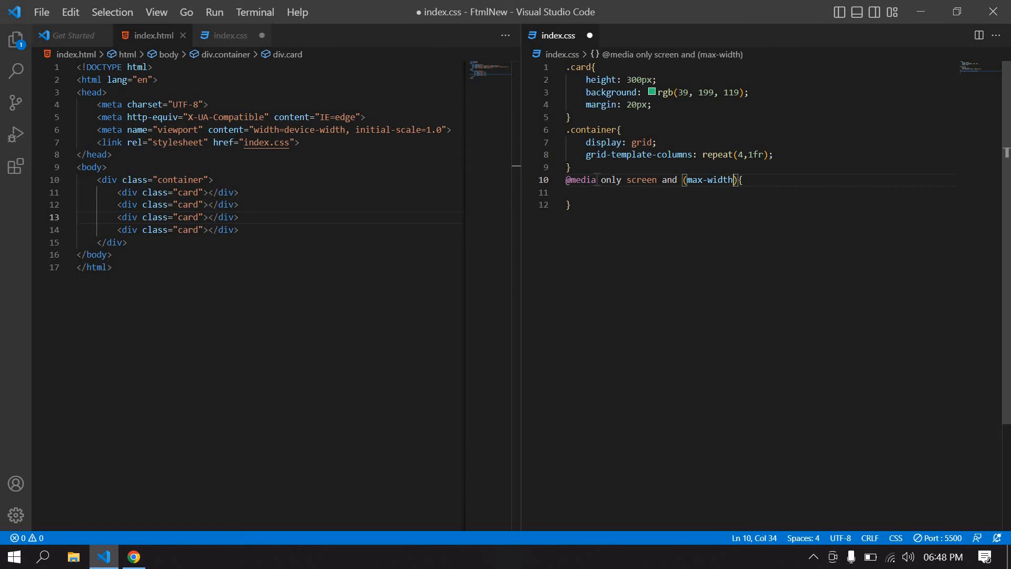
text(:110)
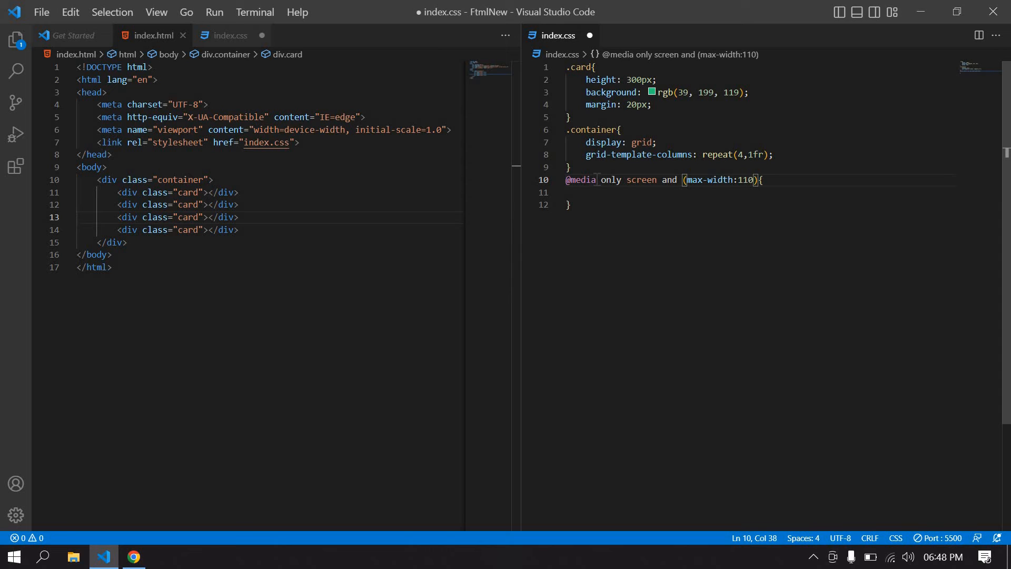
text(px)
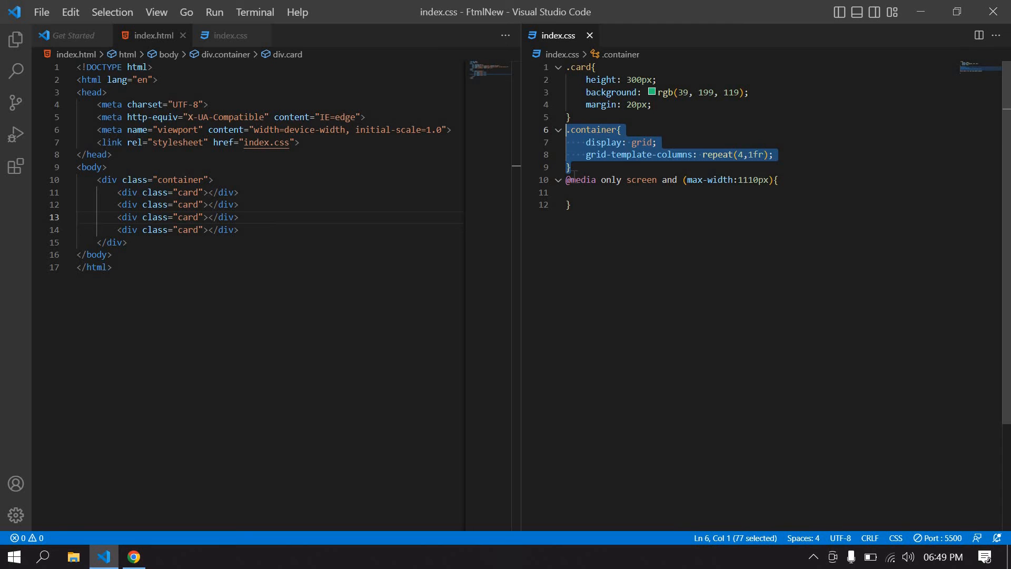
- Paste the .container rule inside the media query and change it to repeat(2,1fr)
click(614, 192)
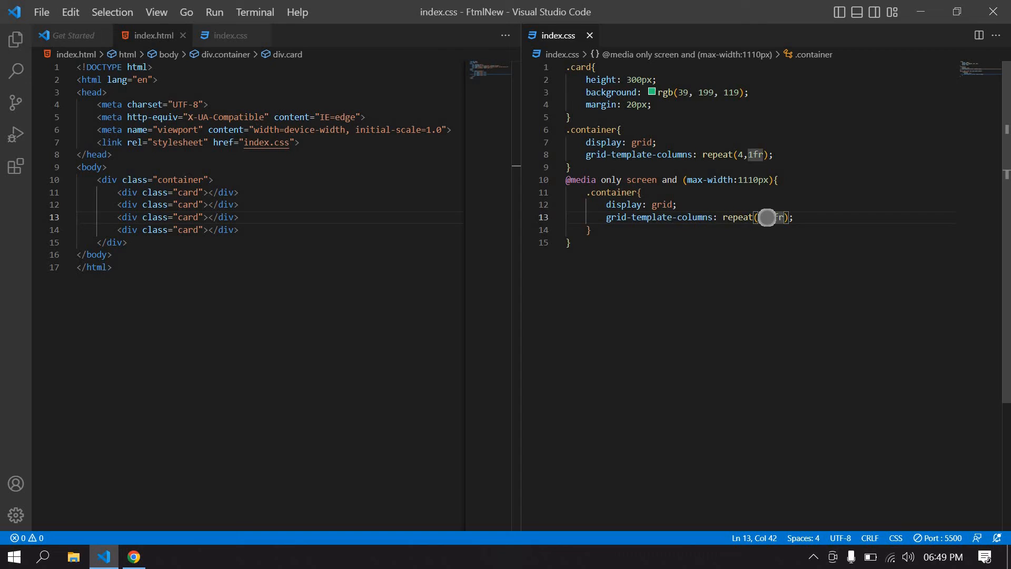
click(133, 556)
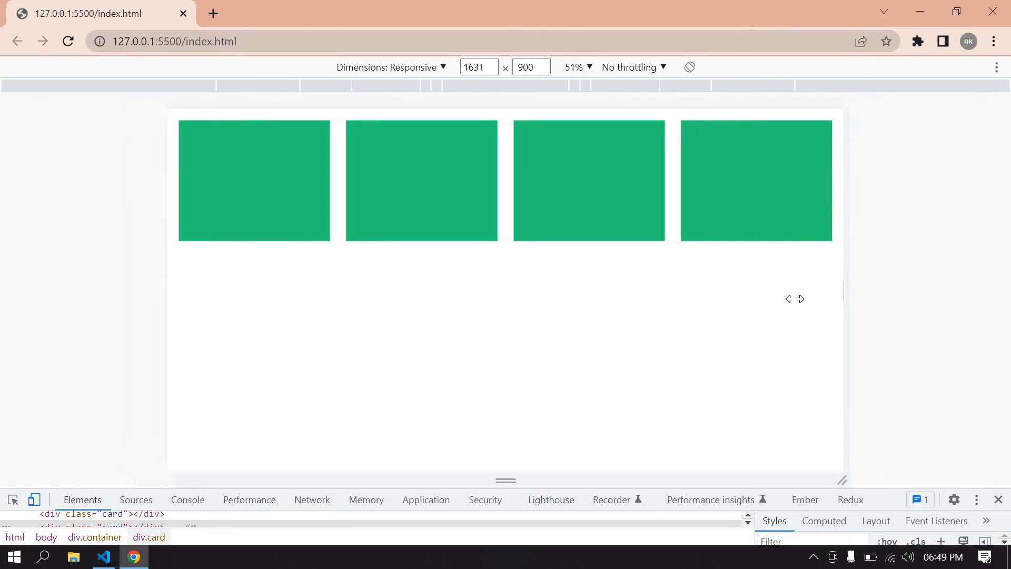
- Drag the preview below and above 1110px to confirm two columns then four, and return to VS Code
drag(794, 298, 705, 297)
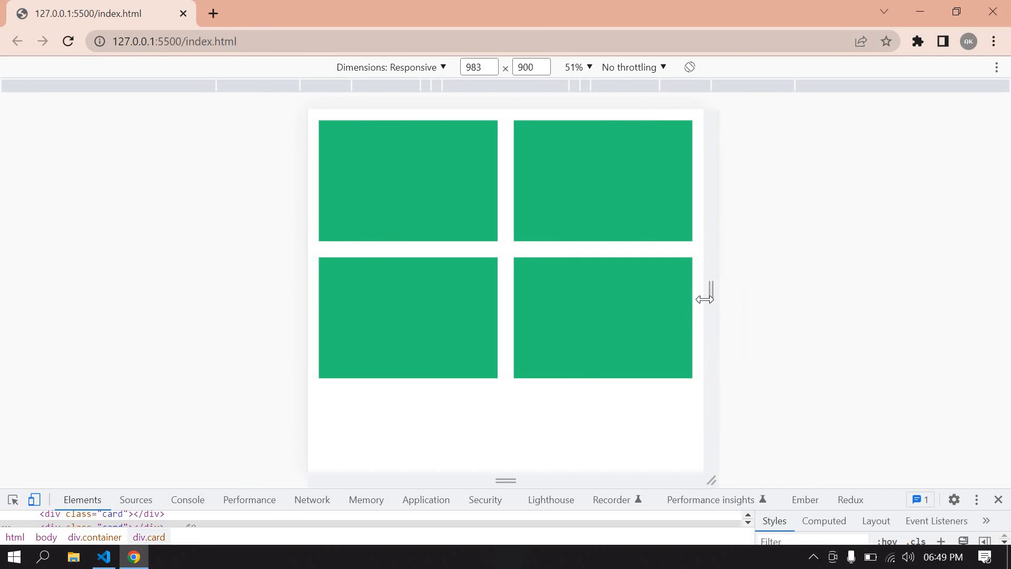
drag(709, 292, 720, 292)
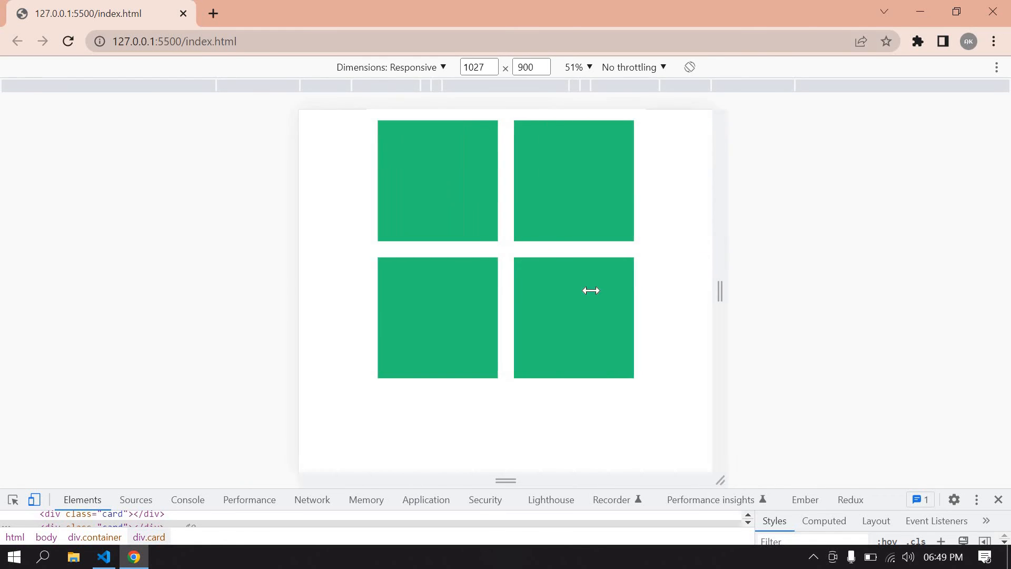
drag(720, 292, 1005, 309)
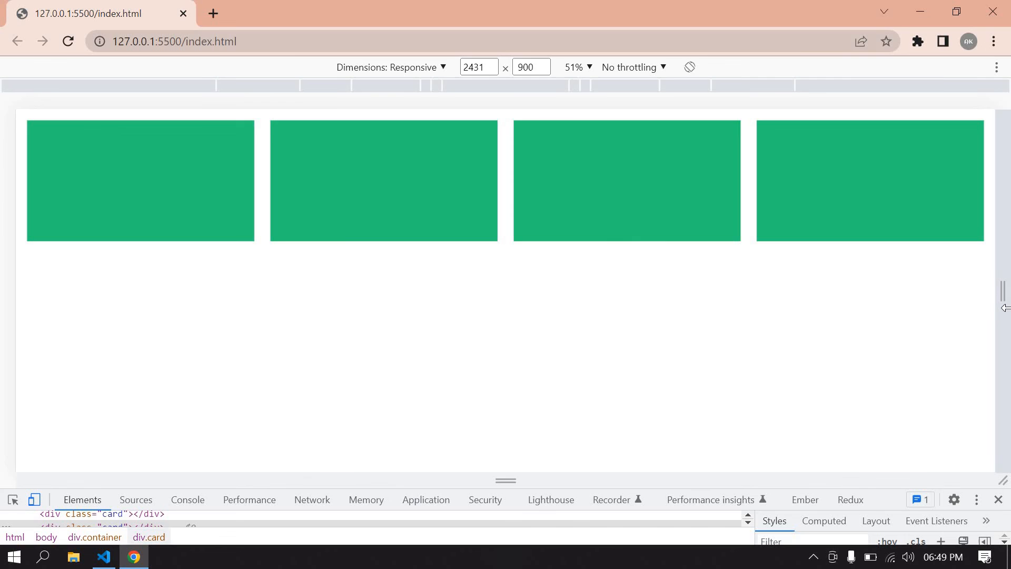
click(103, 556)
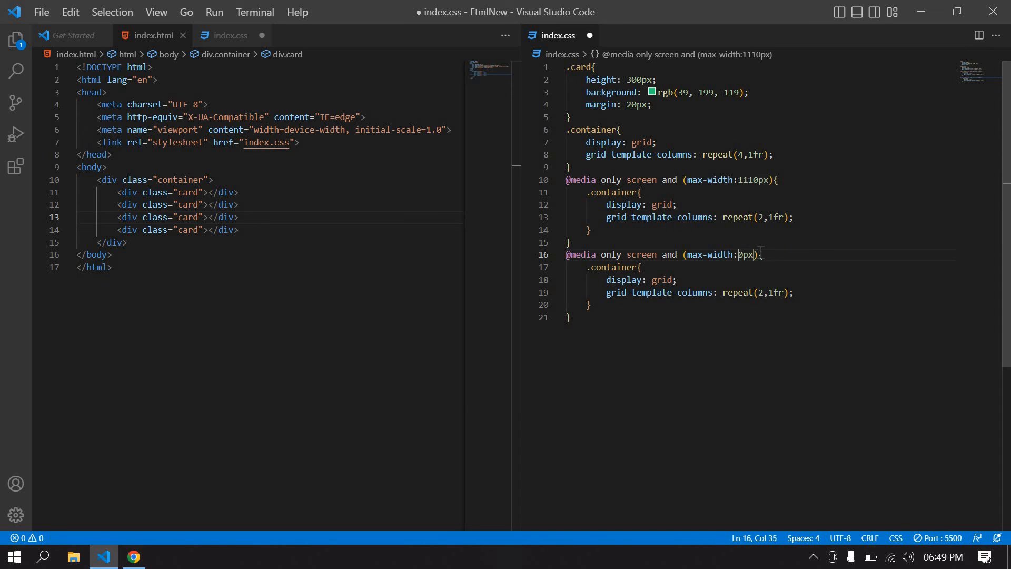
- Set the duplicated media query to max-width:700px with repeat(1,1fr)
text(70)
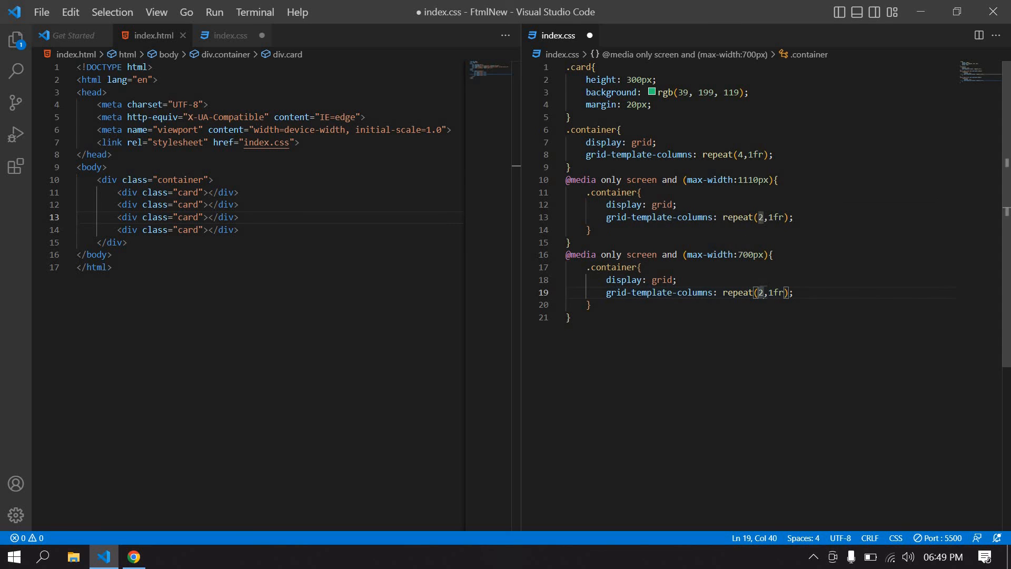
text(1)
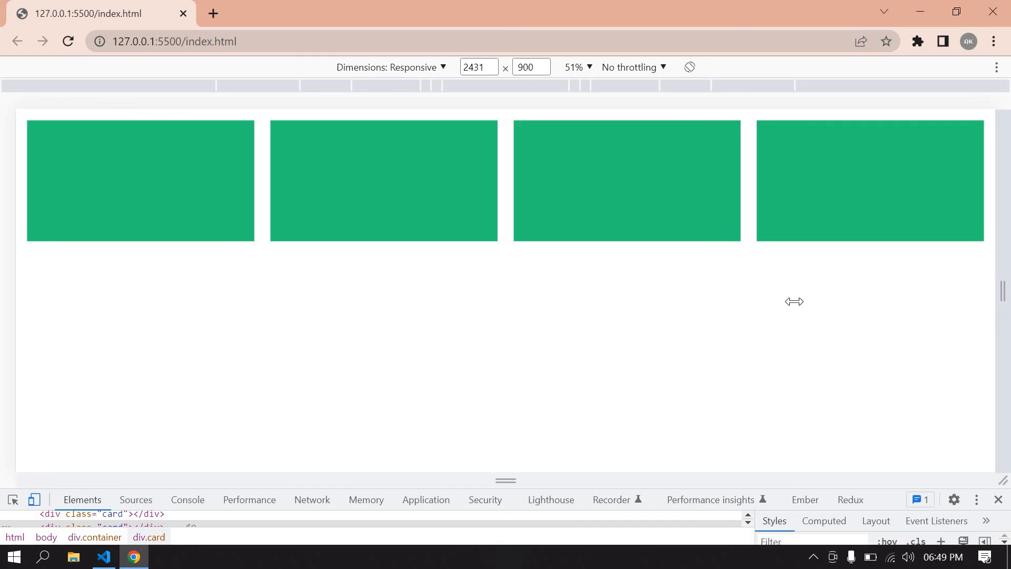
- Narrow the preview past 700px to about 692px so the cards stack one per row
drag(794, 301, 669, 291)
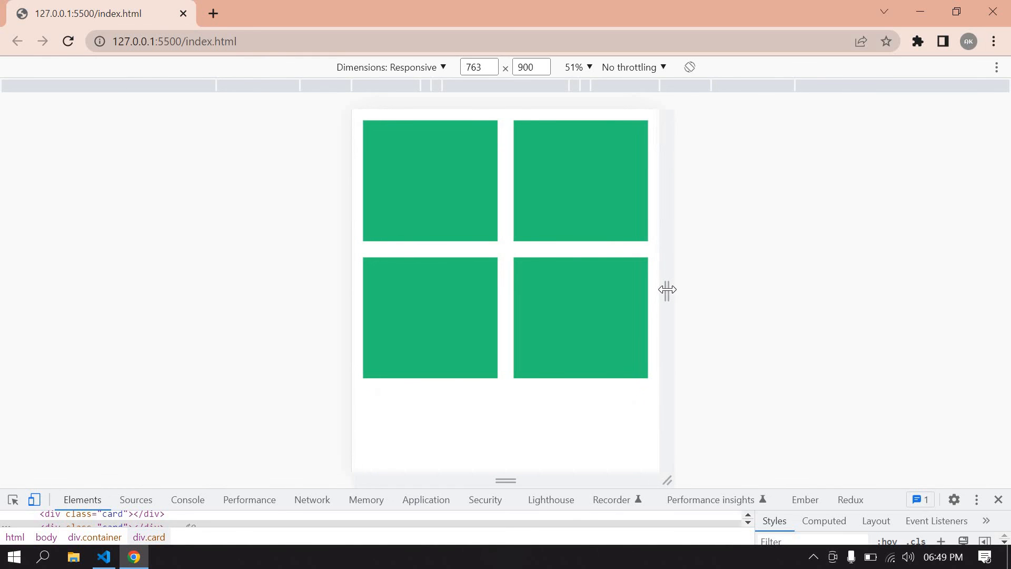
drag(668, 289, 657, 286)
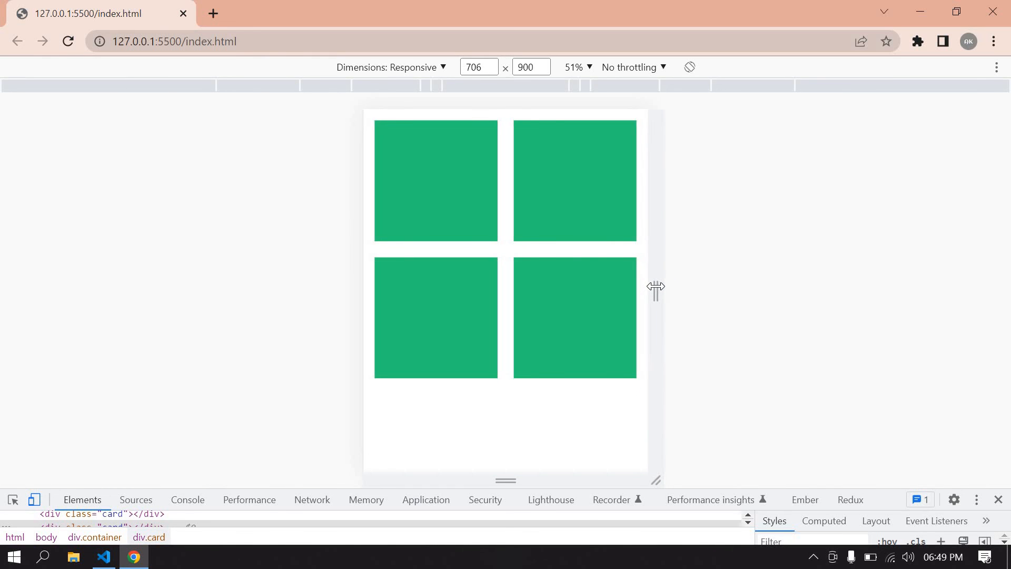
drag(656, 286, 653, 287)
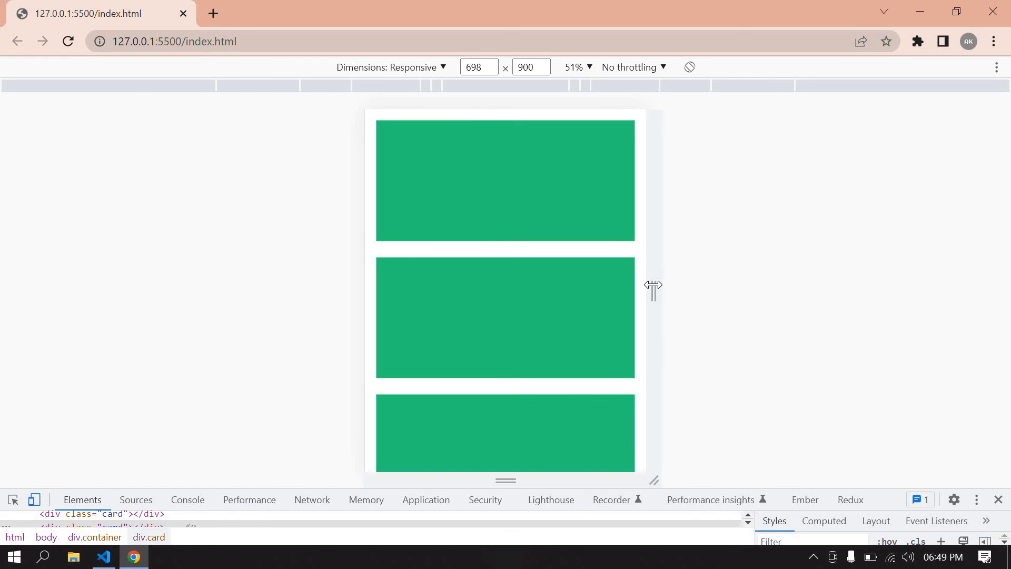
drag(654, 290, 651, 291)
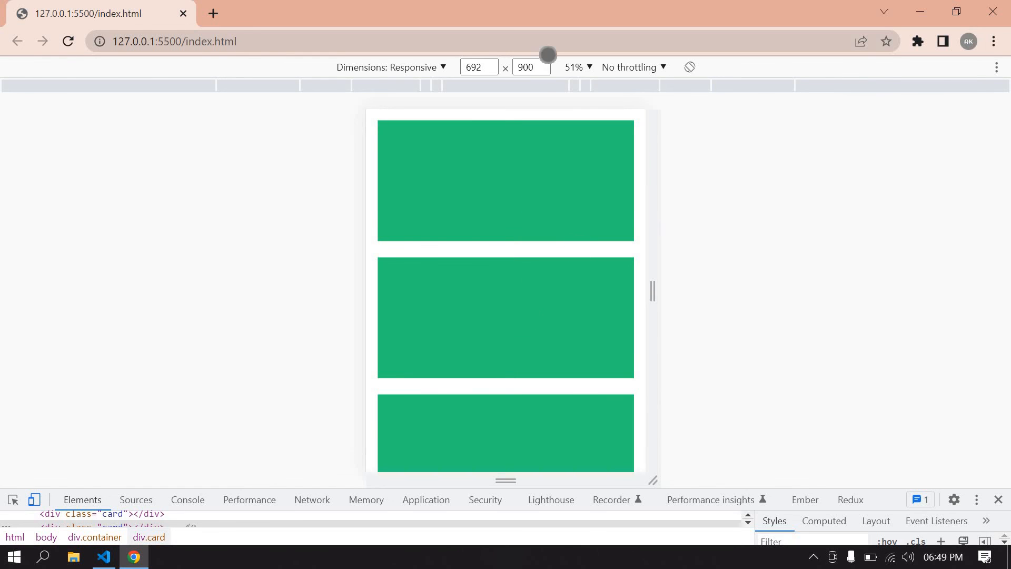